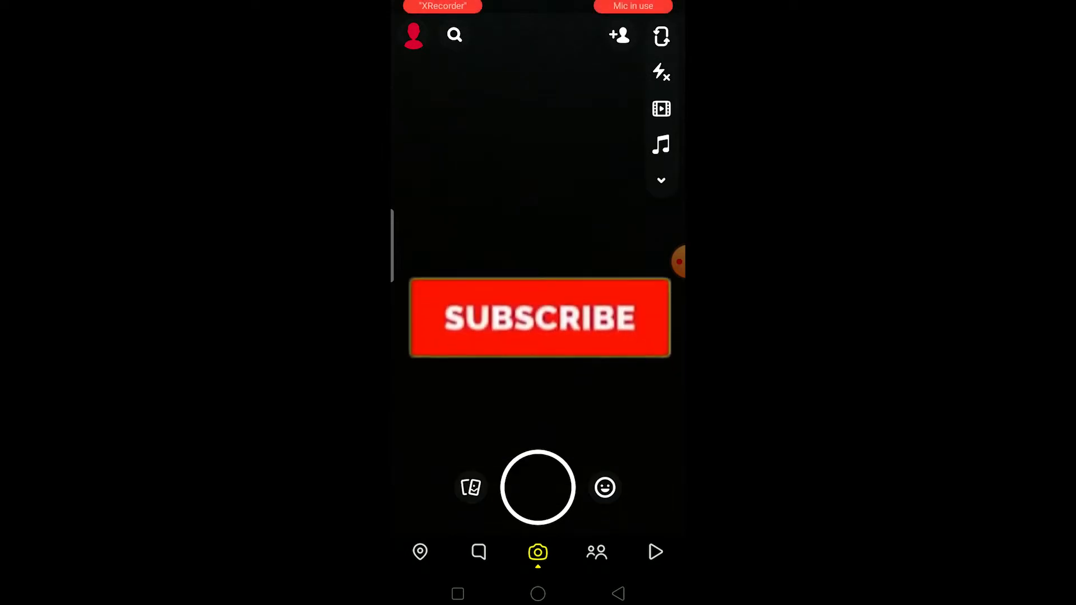
Reach the account's Password screen through the profile page and Settings gear
{"action": "left_click", "coordinate": [539, 317]}
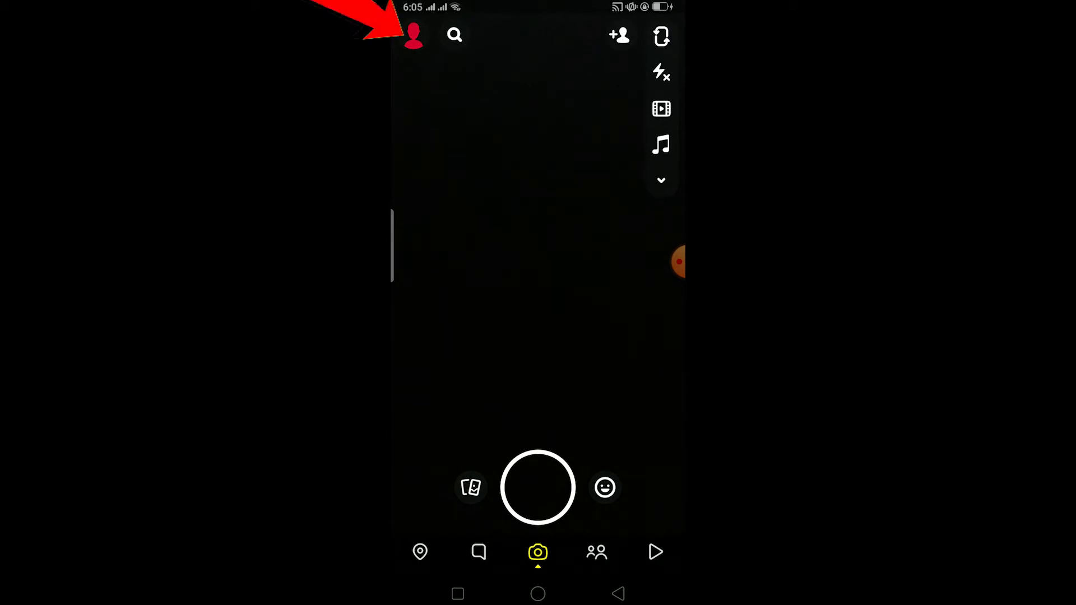
{"action": "left_click", "coordinate": [412, 35]}
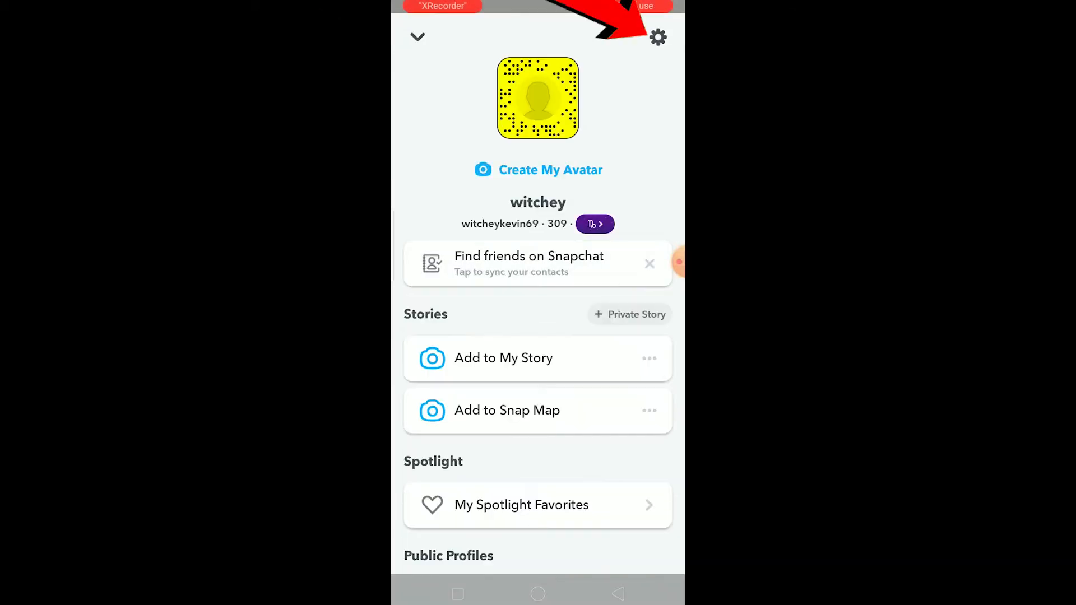
{"action": "left_click", "coordinate": [656, 37]}
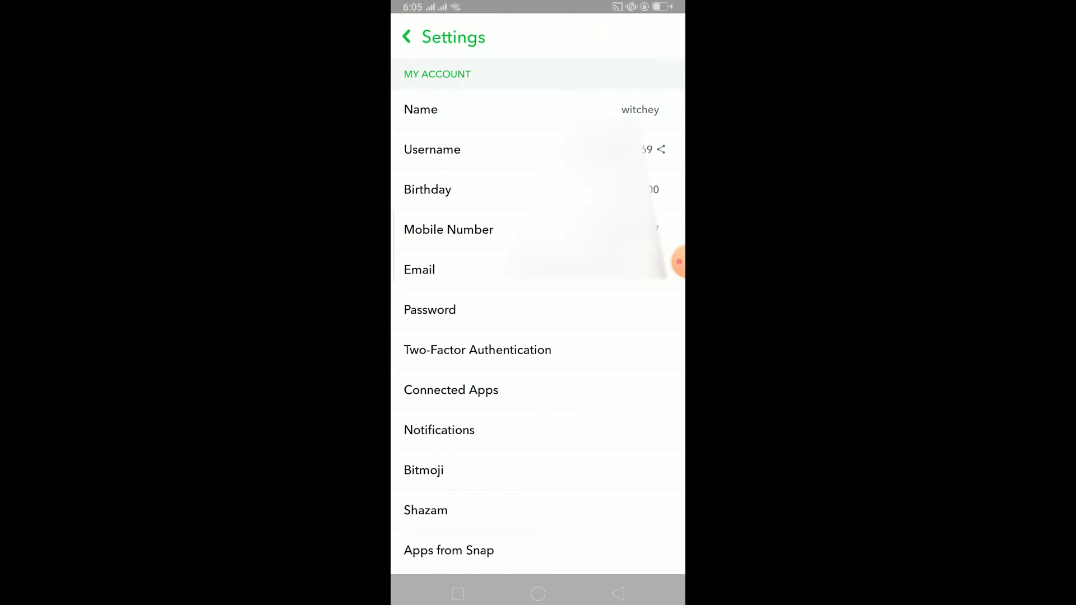
{"action": "left_click", "coordinate": [430, 310]}
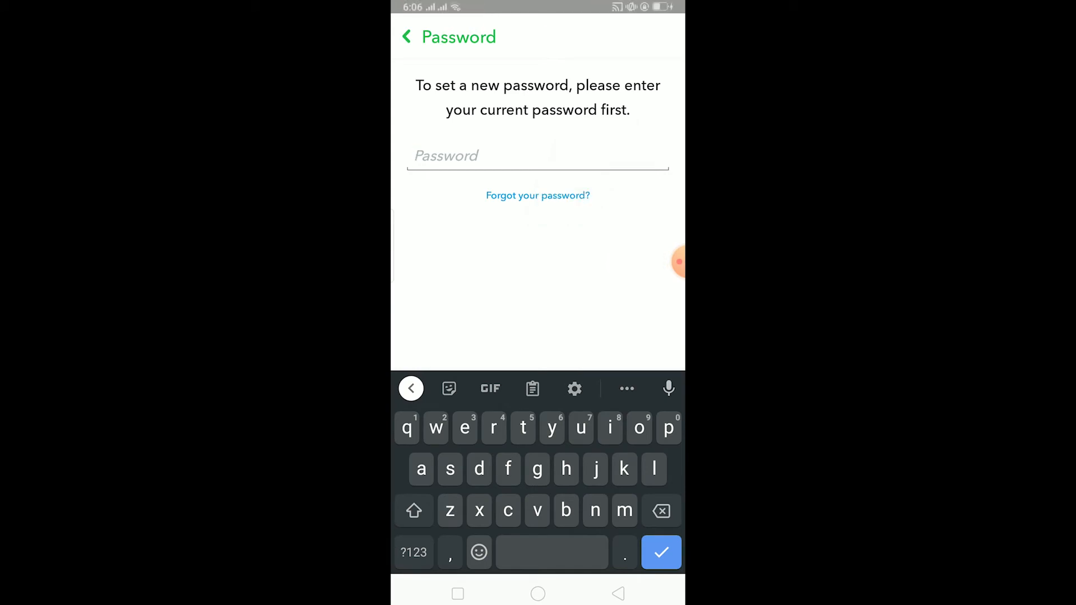
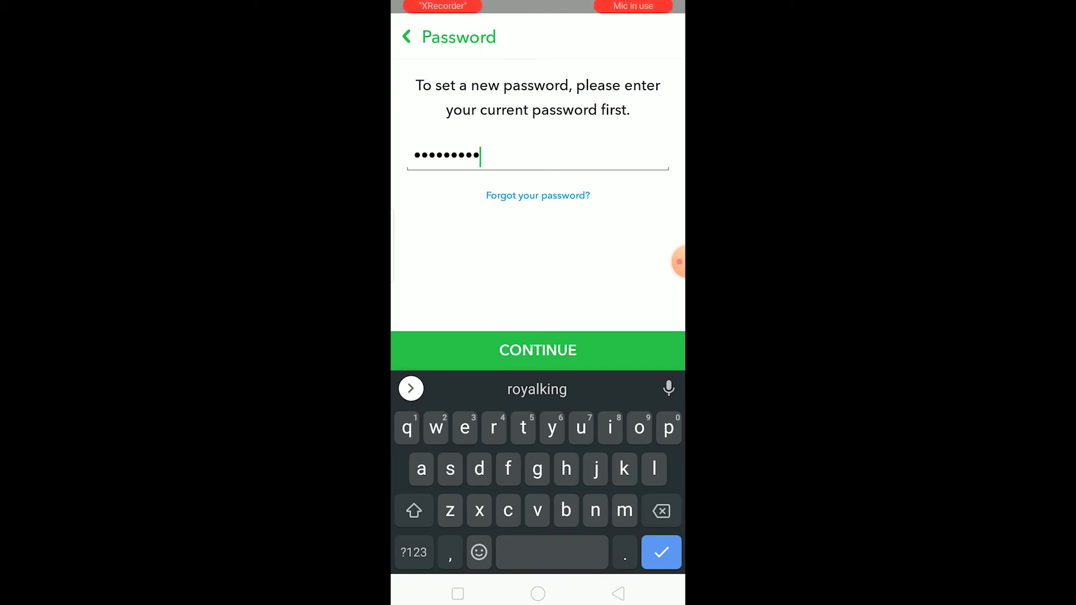
Back out of the Password screen and profile to return to the camera
{"action": "left_click", "coordinate": [662, 553]}
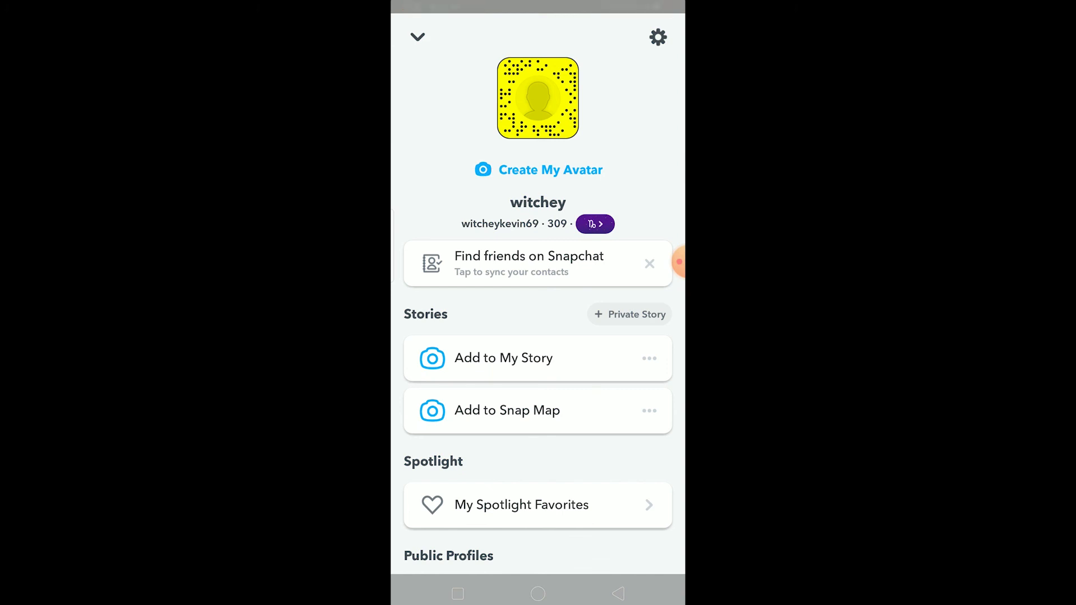
{"action": "left_click", "coordinate": [417, 37]}
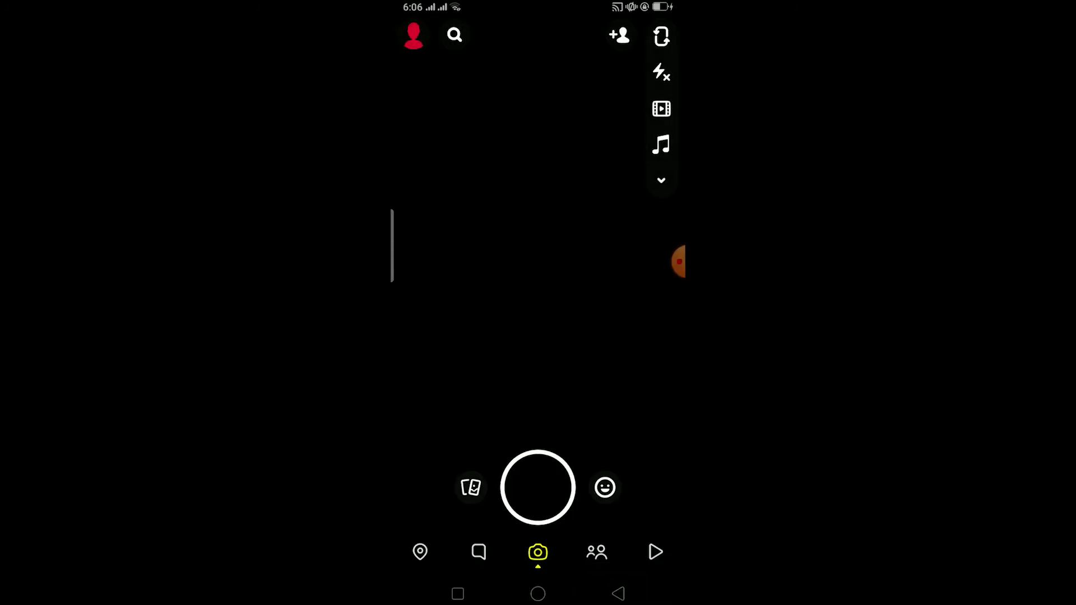